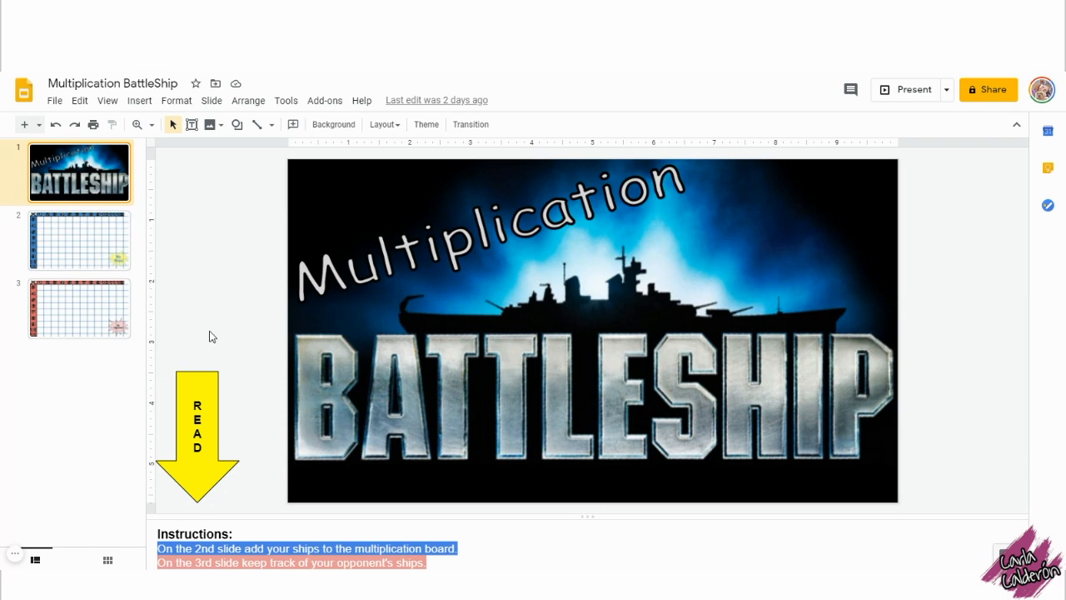
mouse_move(539, 358)
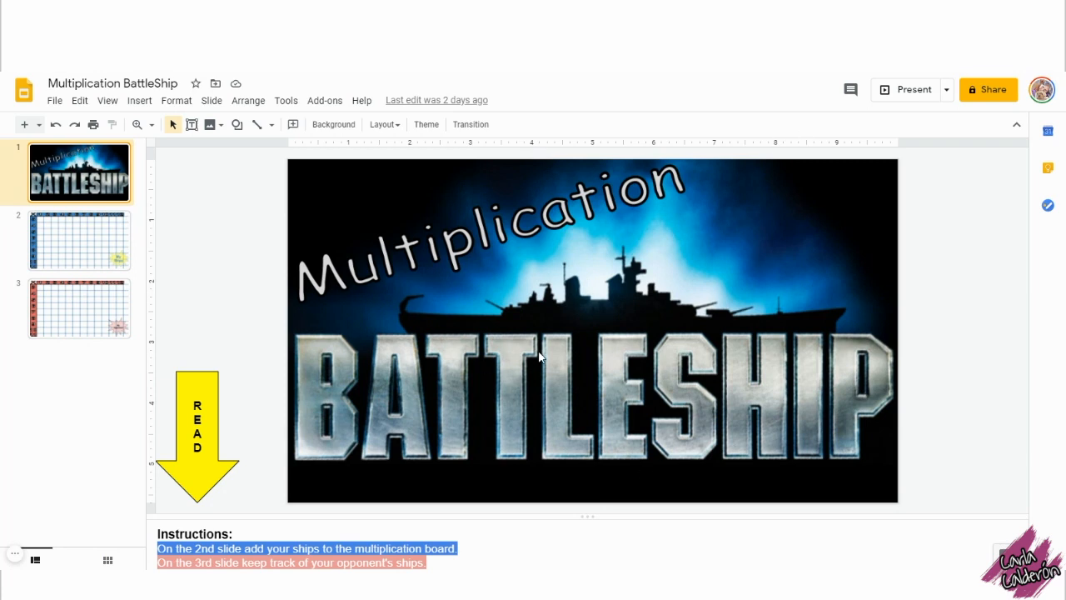
mouse_move(234, 420)
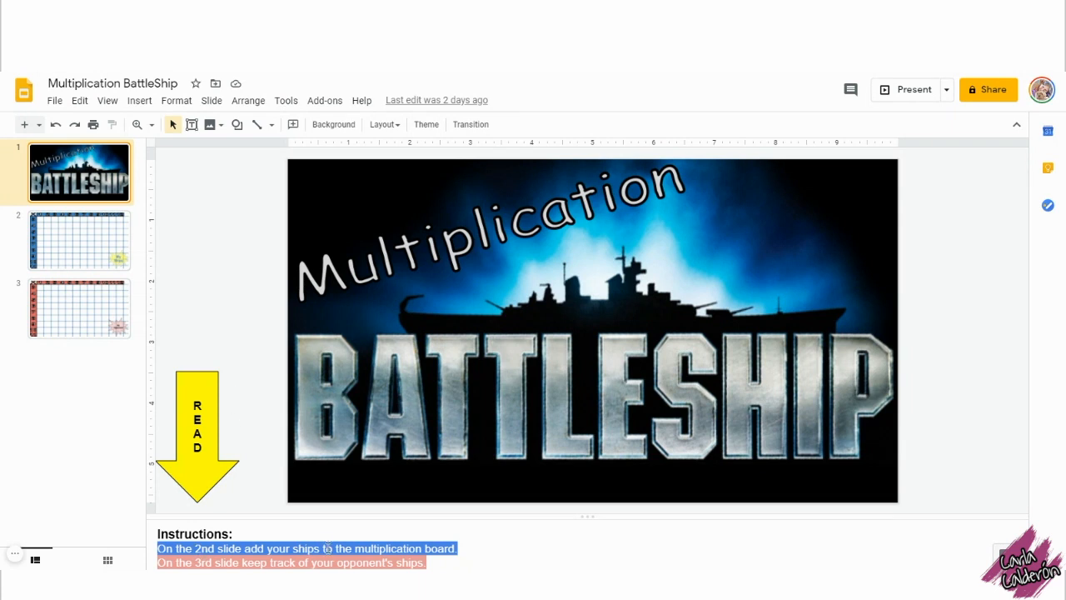
mouse_move(76, 362)
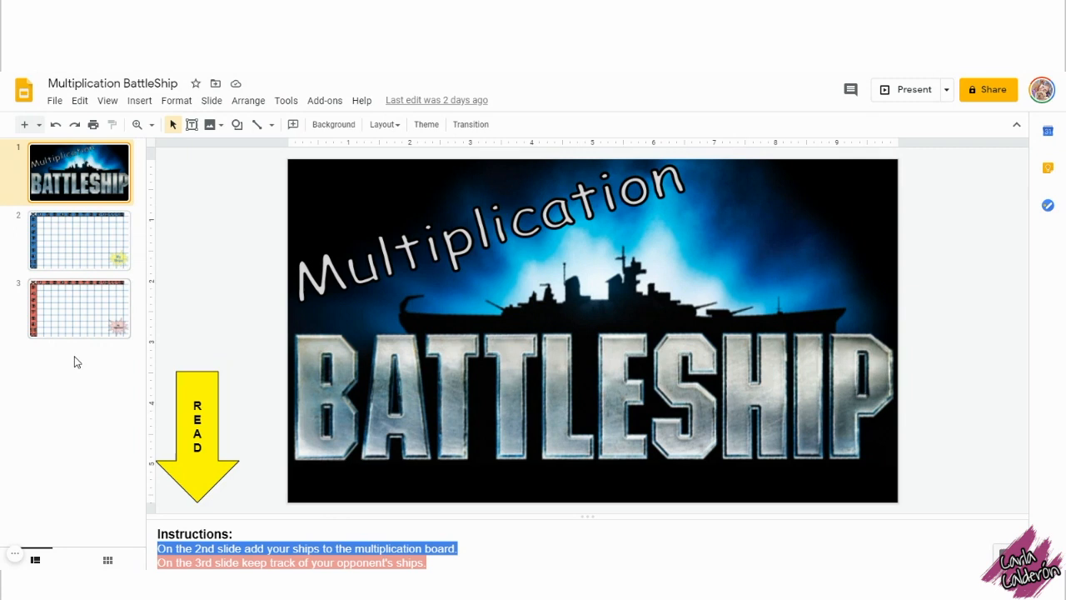
mouse_move(78, 245)
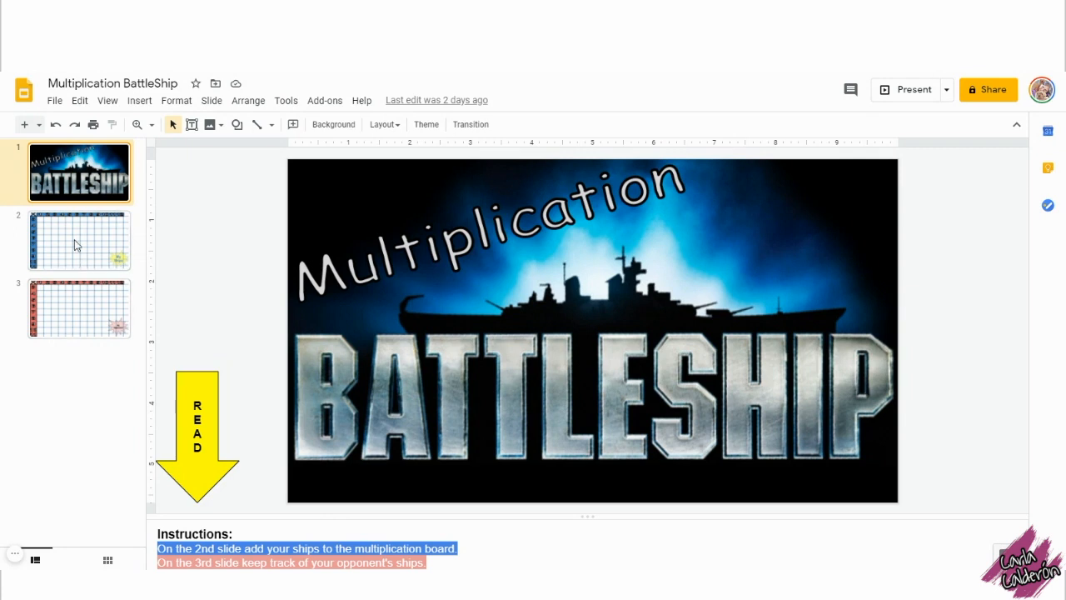
Step: Preview the opponent board on slide 3, then return to slide 2's My Ships board
left_click(80, 241)
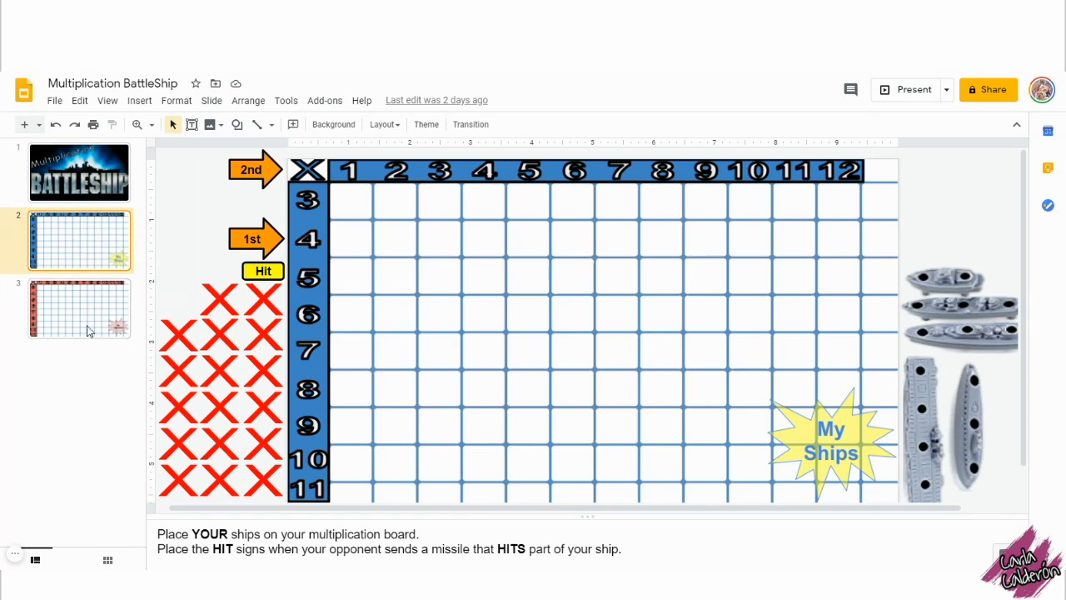
left_click(79, 309)
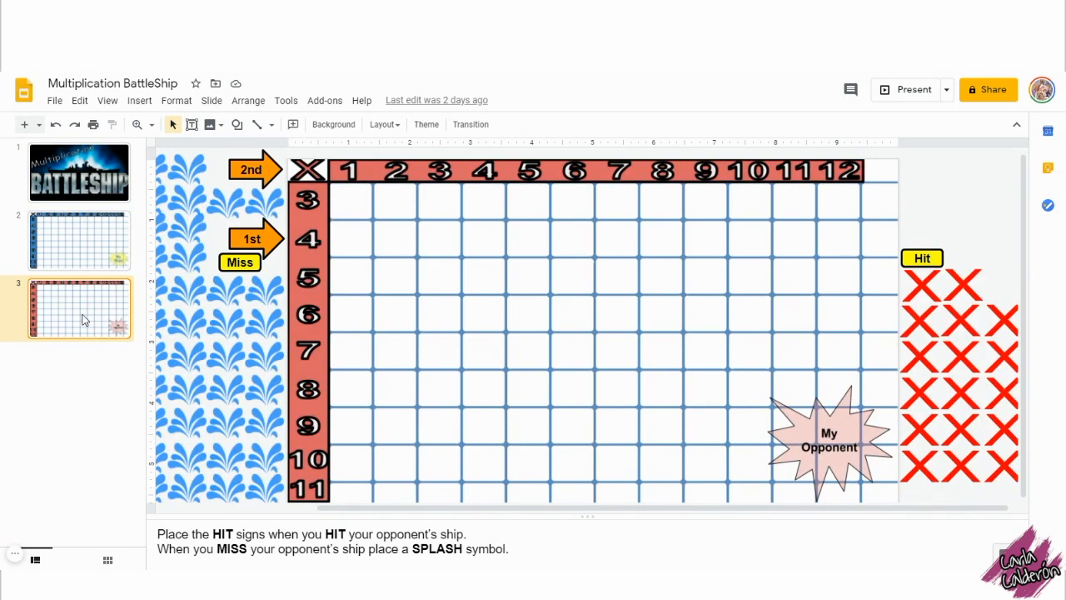
mouse_move(92, 256)
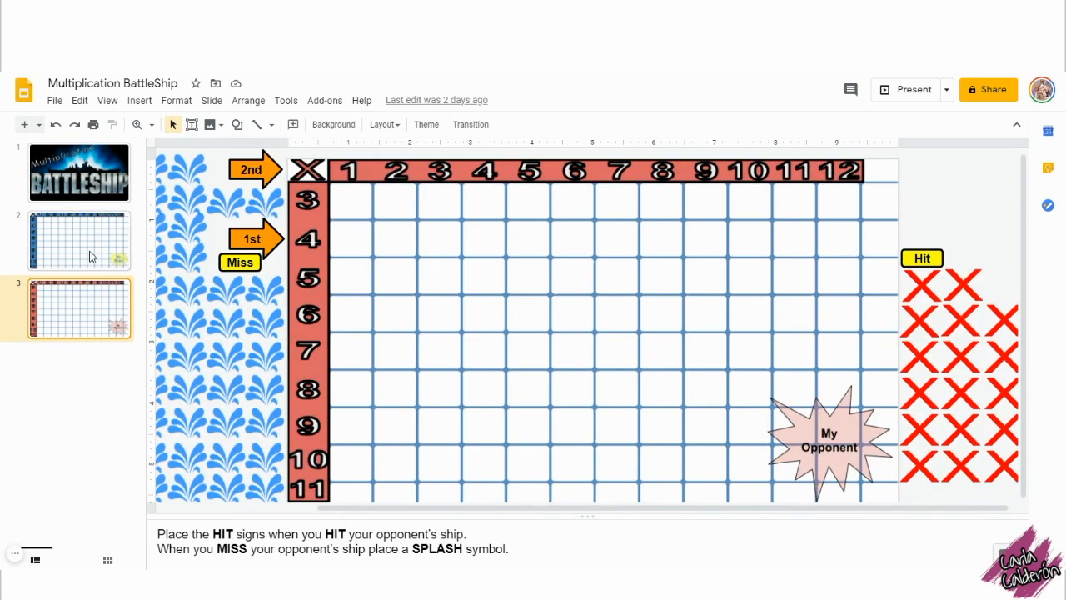
left_click(79, 240)
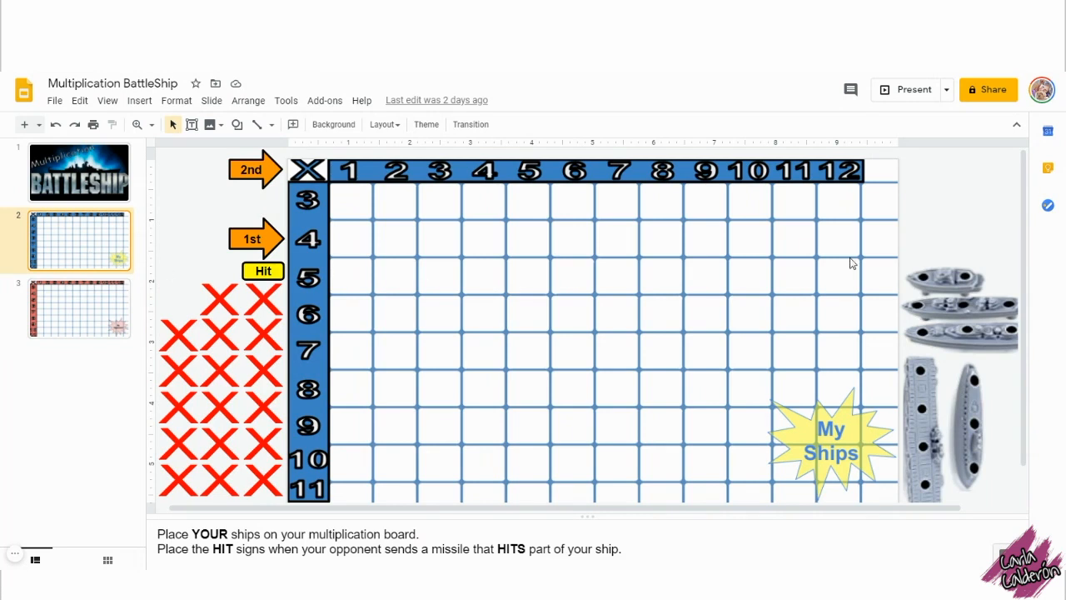
Step: Drag ships from beside the board onto the grid, putting the small ship on row 5
left_click(957, 300)
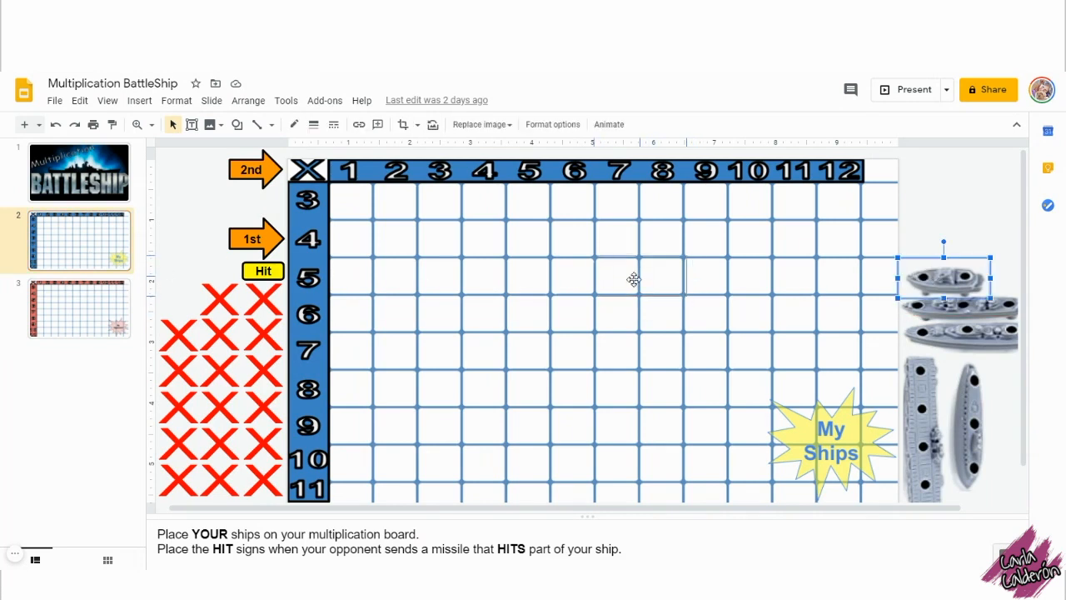
left_click_drag(943, 279, 637, 279)
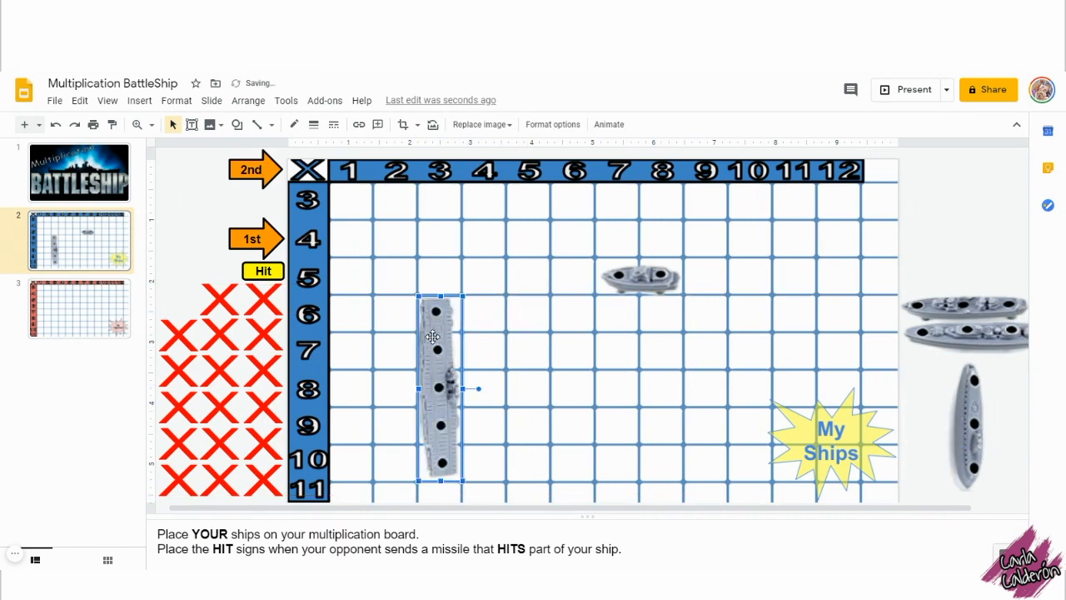
left_click_drag(440, 298, 478, 413)
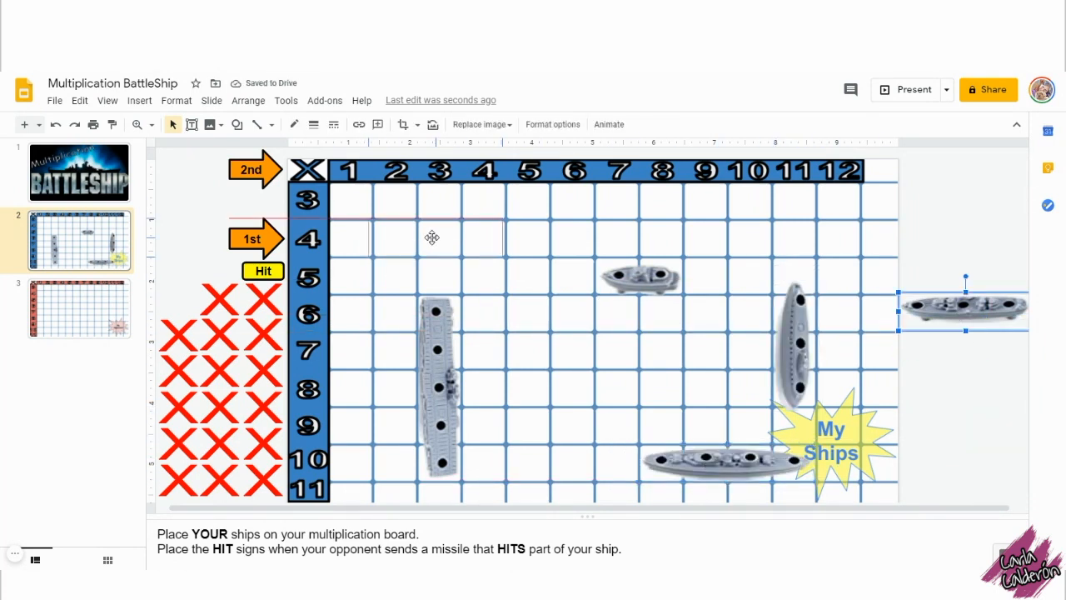
Step: Open slide 3's opponent-tracking board from the filmstrip
left_click(79, 308)
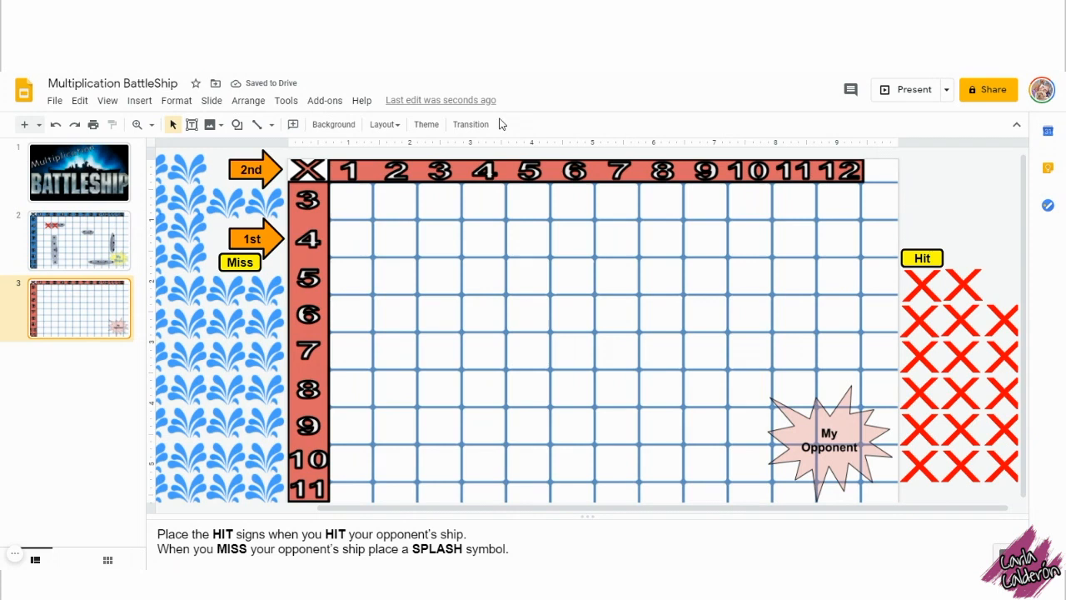
mouse_move(466, 323)
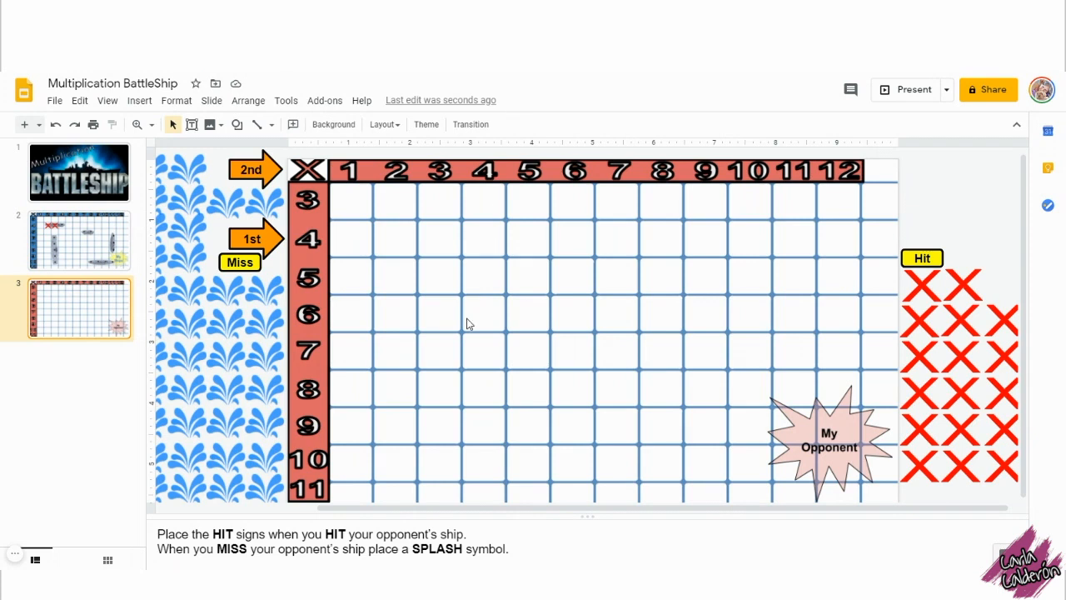
mouse_move(314, 251)
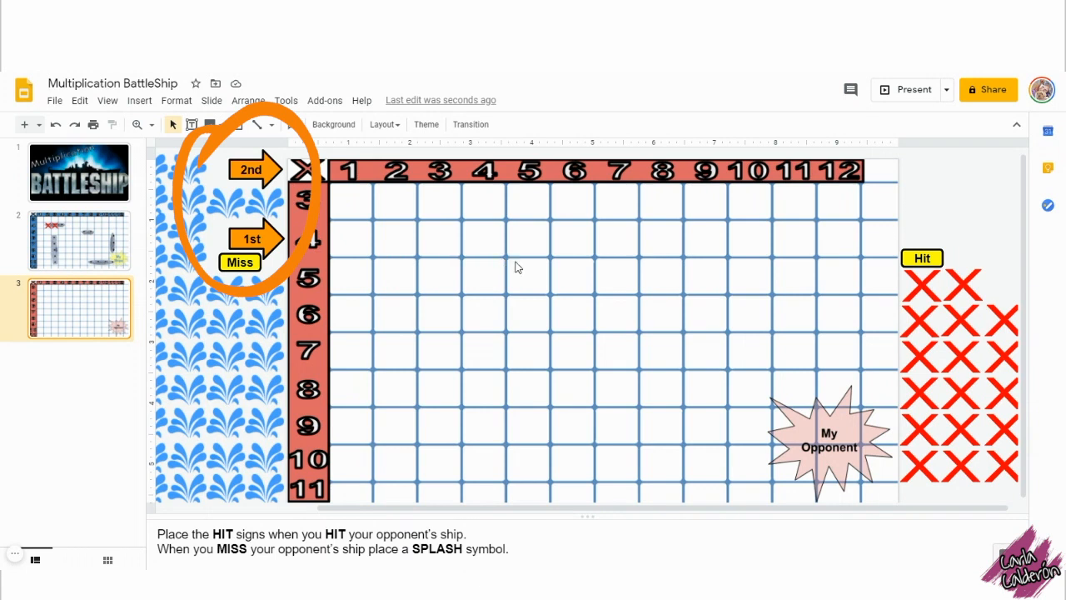
mouse_move(531, 187)
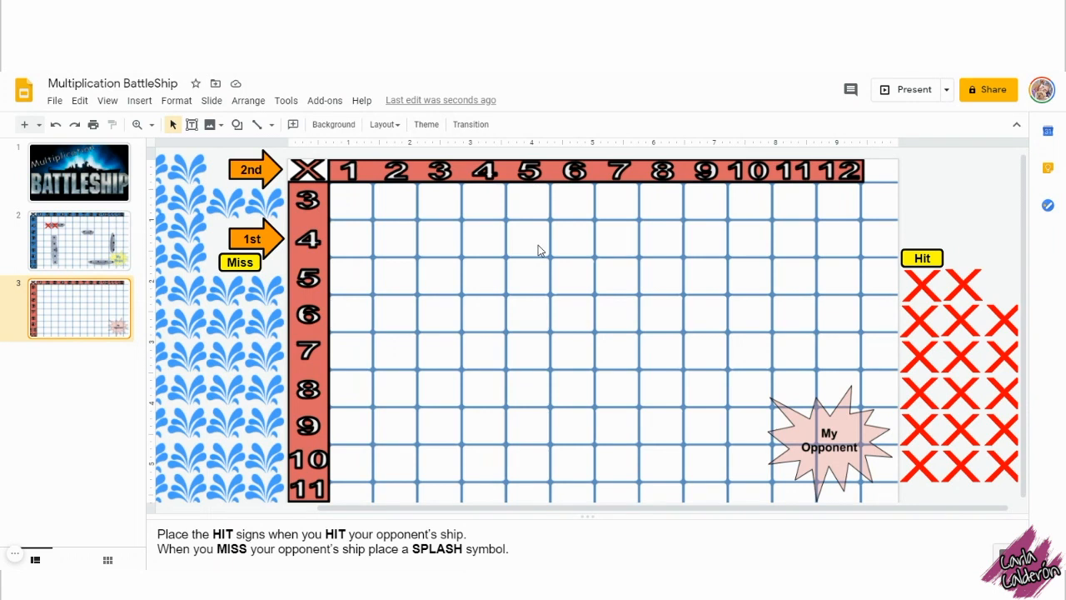
mouse_move(163, 172)
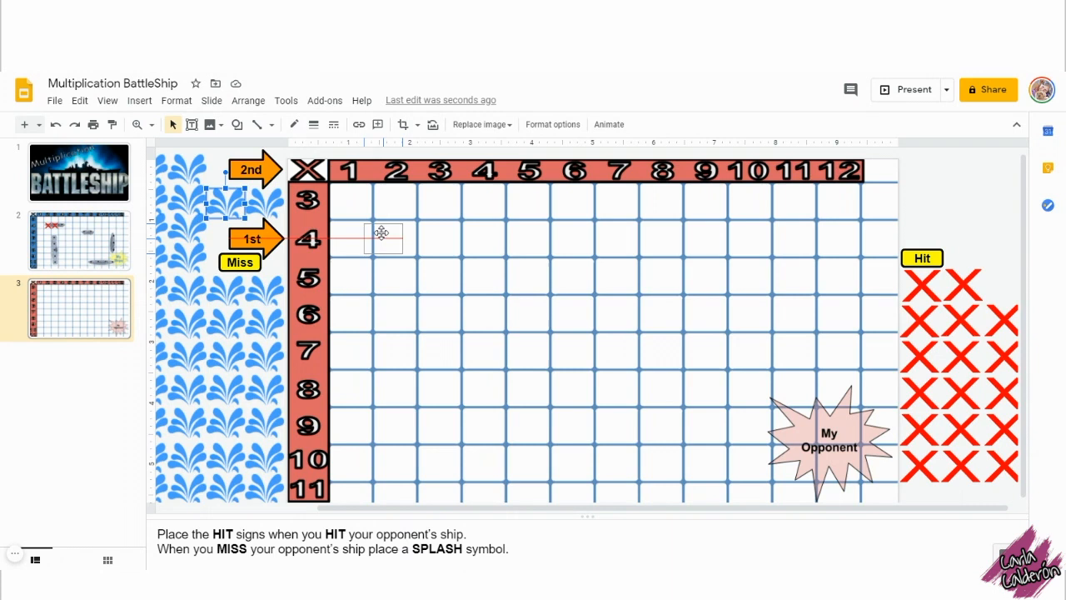
Step: Drop a splash miss marker onto row 4, column 5 of the opponent board
left_click_drag(381, 233, 523, 237)
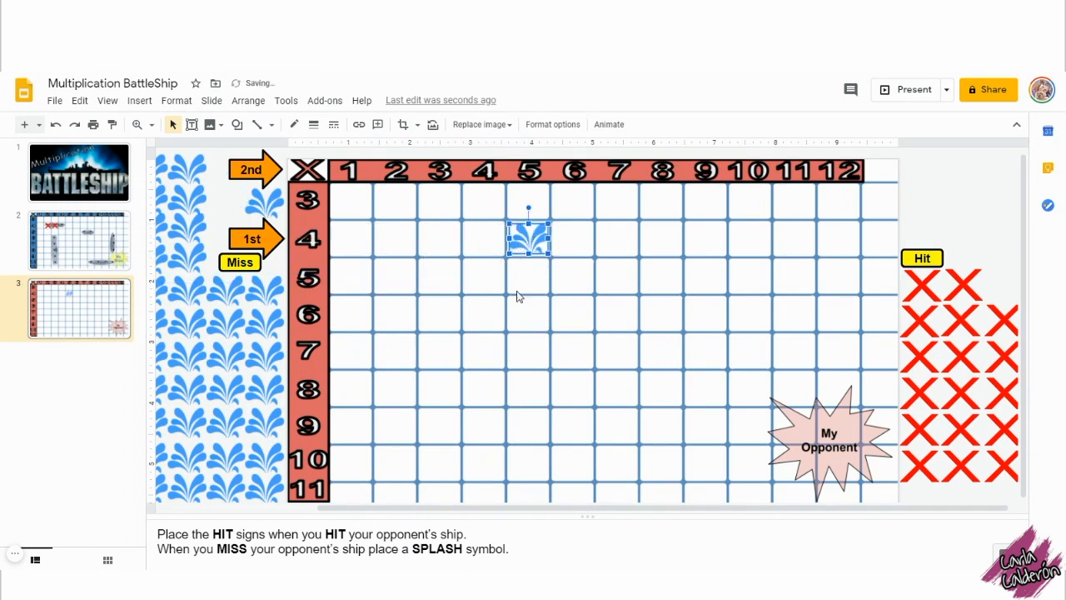
left_click(525, 315)
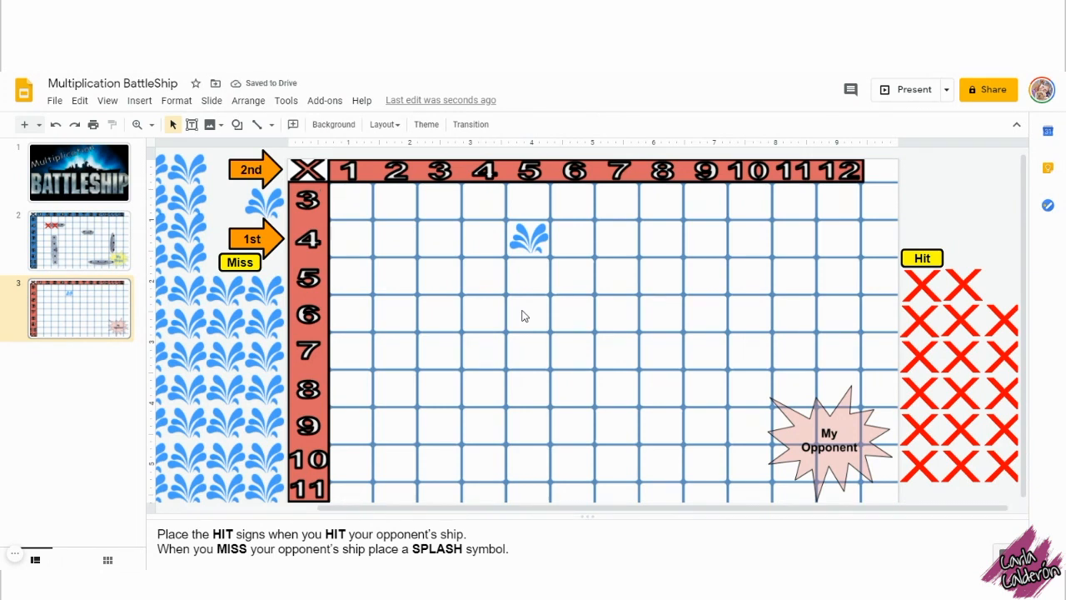
Step: On slide 2, drag a red hit X onto my ship at row 4, column 2
left_click(79, 240)
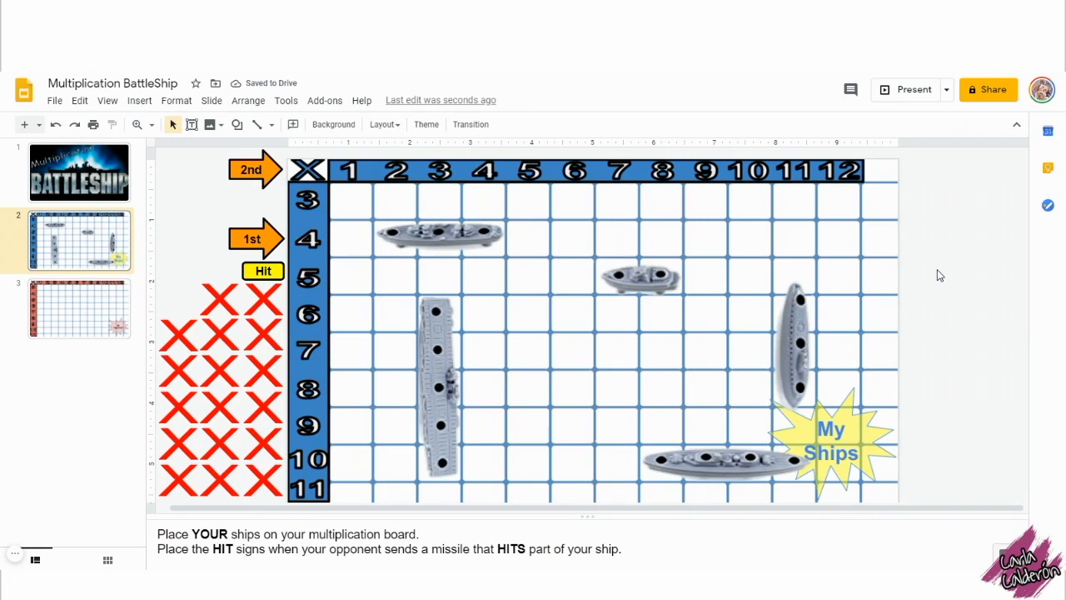
mouse_move(302, 364)
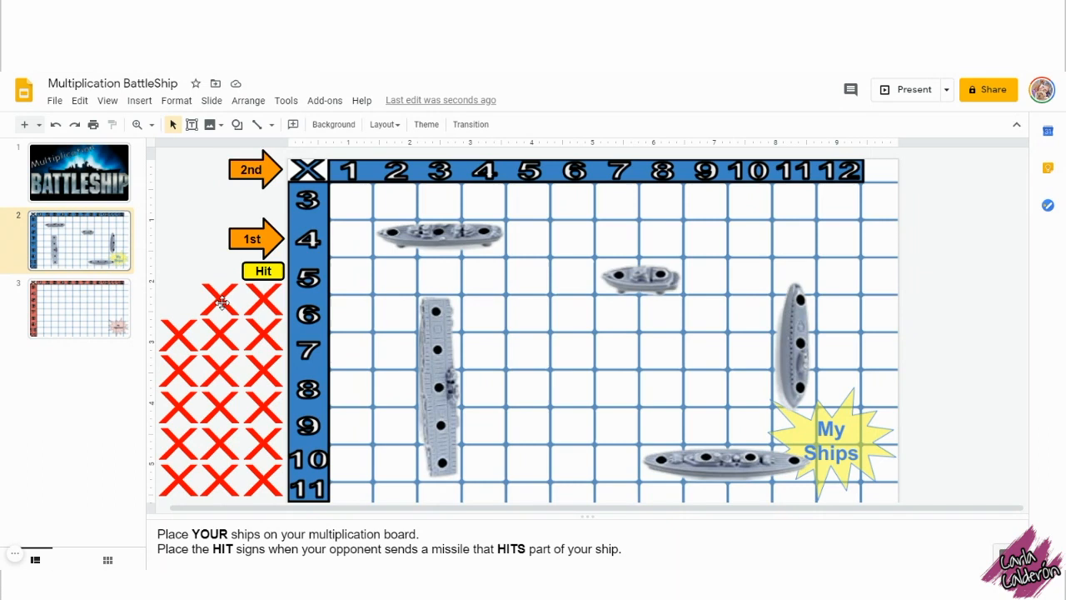
left_click(220, 300)
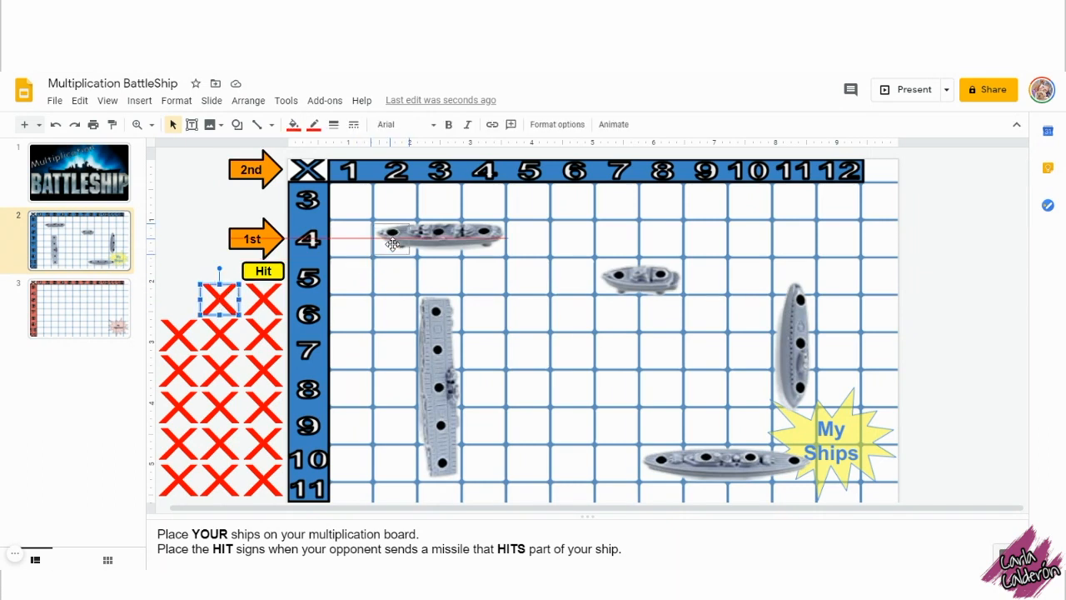
left_click_drag(219, 298, 398, 238)
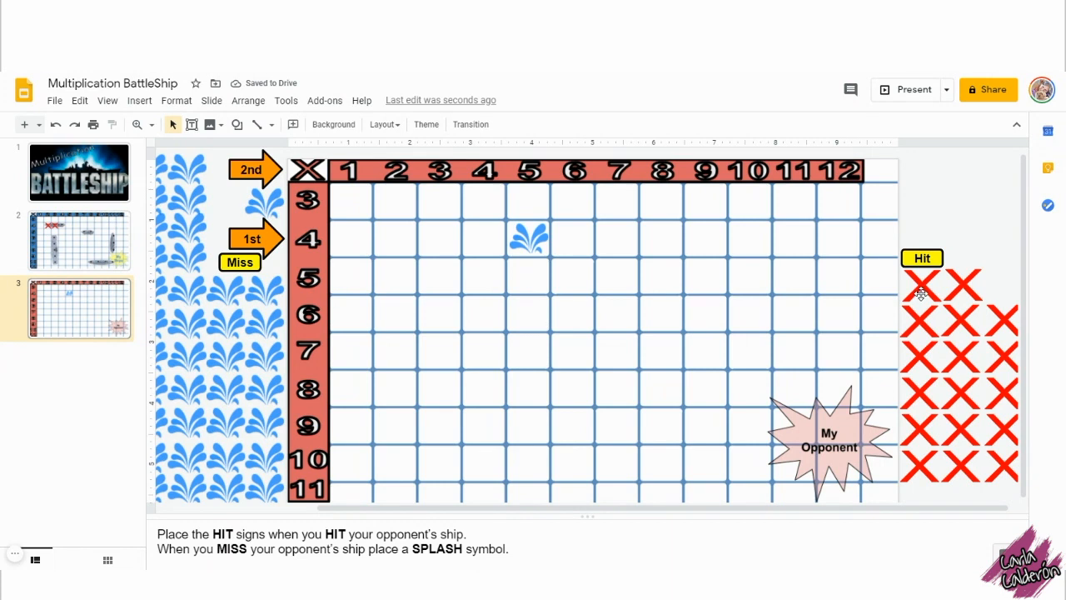
Step: Place a hit X at row 7, column 8 on the opponent board, then return to slide 2
left_click(922, 289)
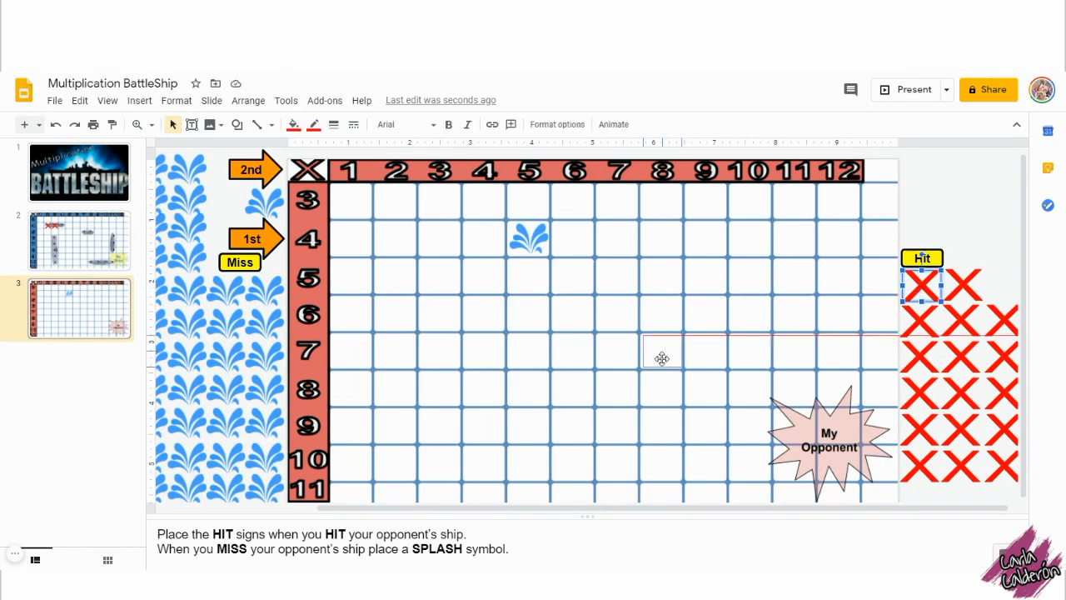
left_click_drag(922, 285, 660, 350)
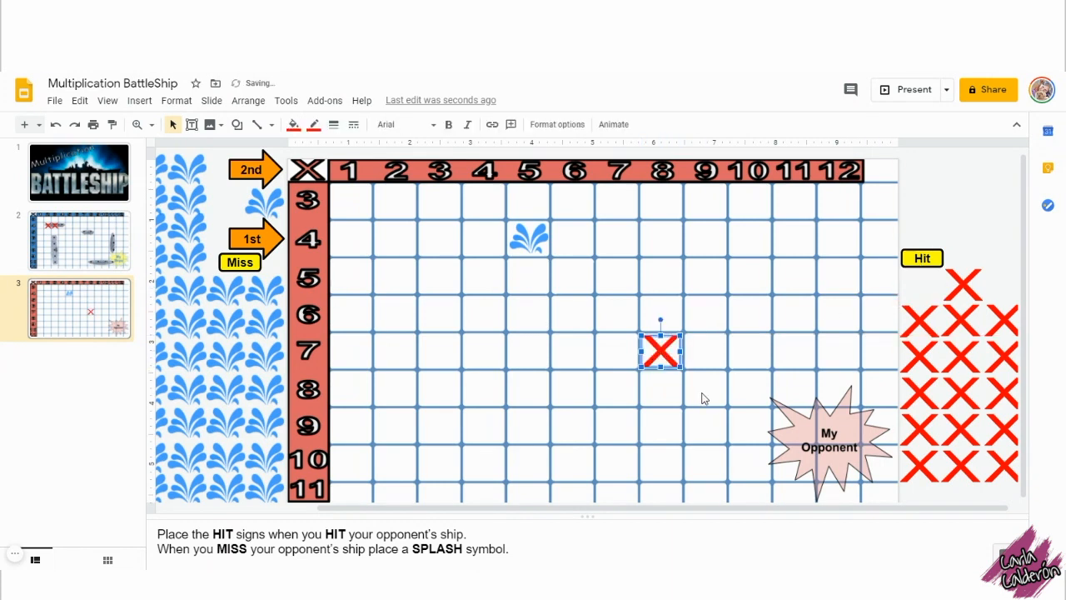
left_click(79, 240)
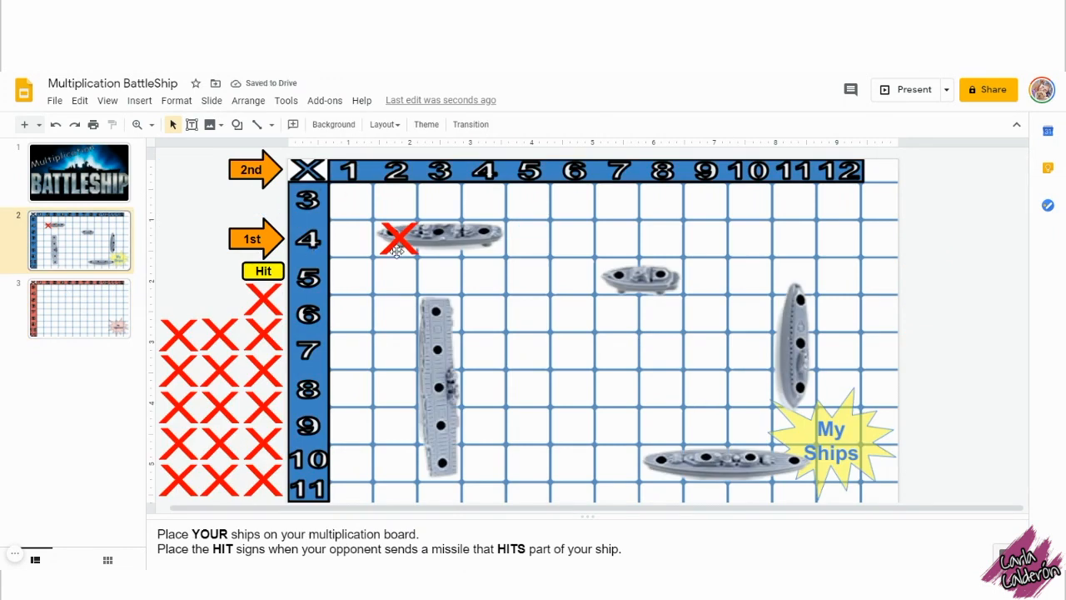
mouse_move(333, 277)
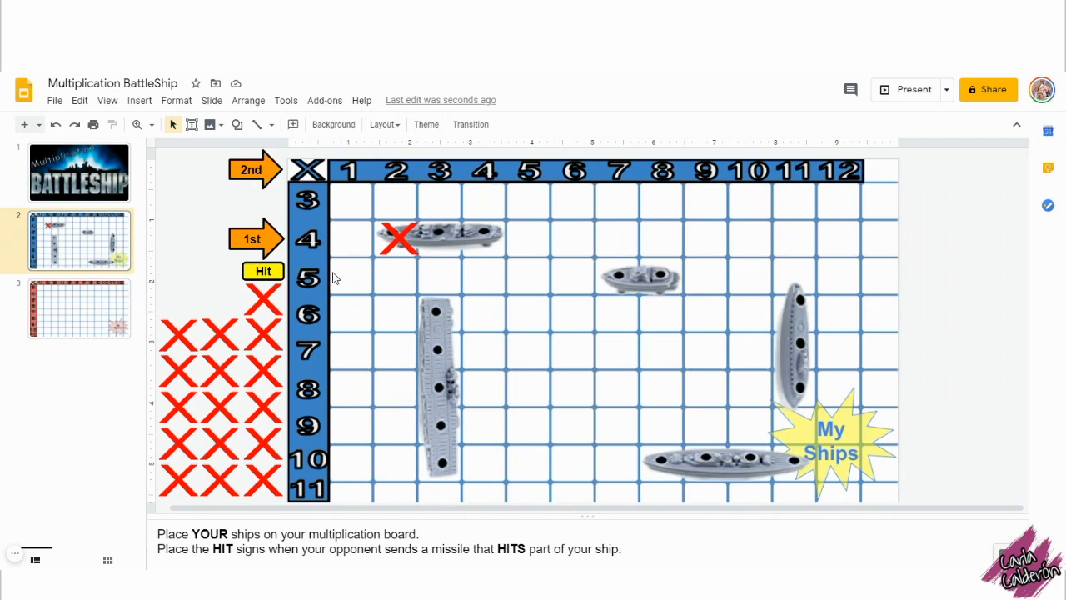
Step: Drop a hit X on my ship at row 4, column 3, then go to slide 3
left_click(262, 298)
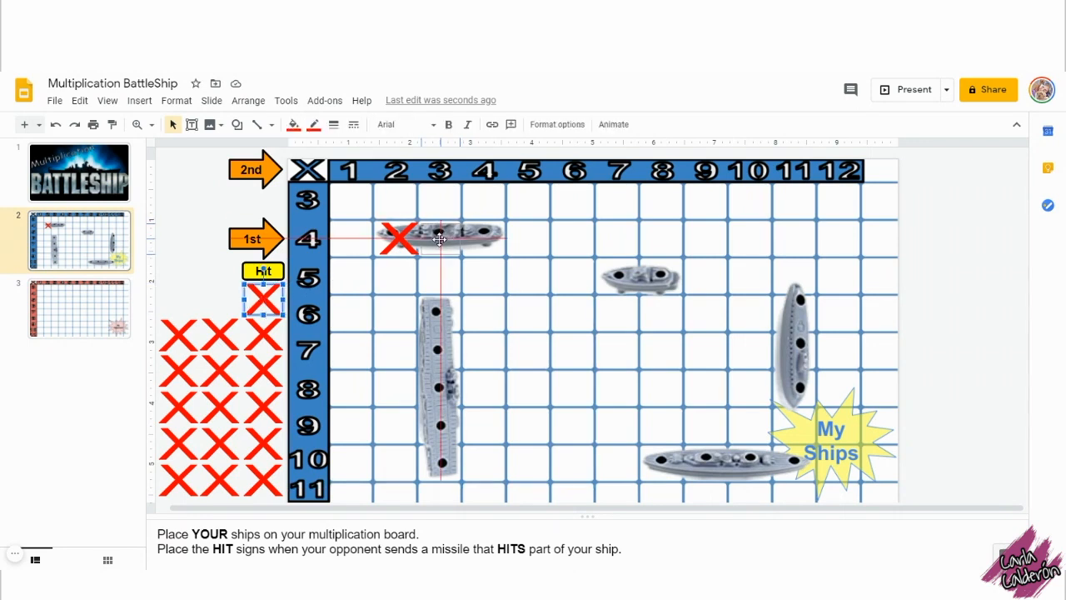
left_click_drag(262, 297, 440, 239)
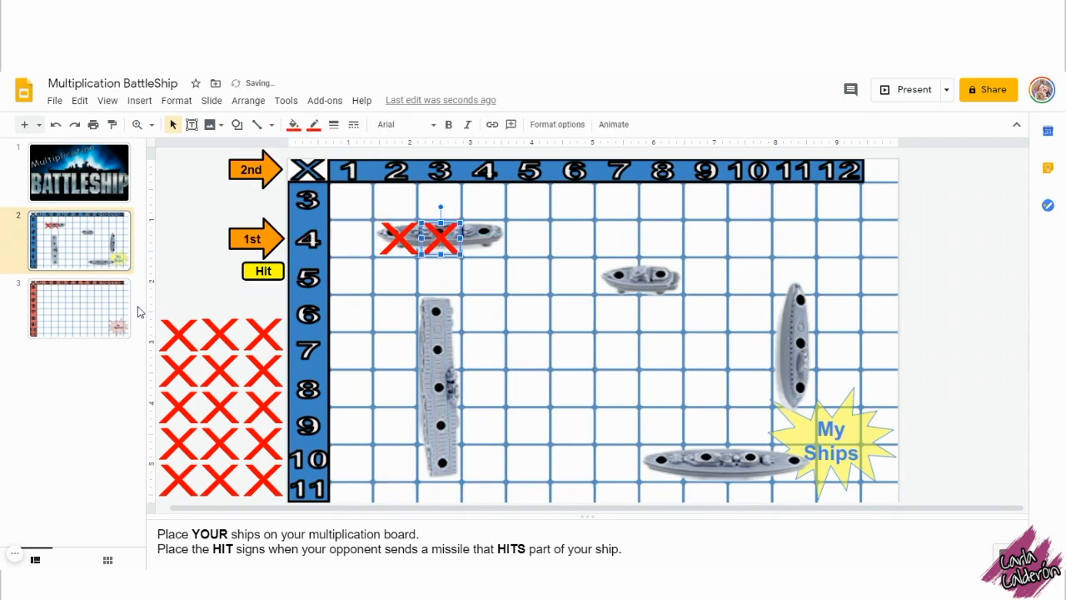
left_click(79, 308)
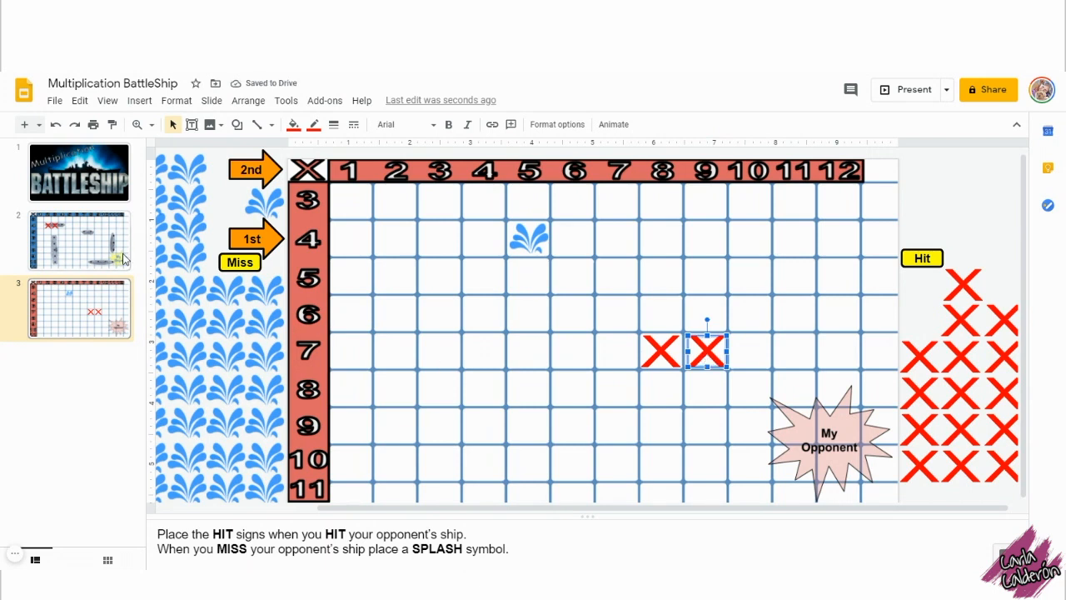
Step: Glance at slide 2's ships, then return to the opponent board on slide 3
left_click(79, 240)
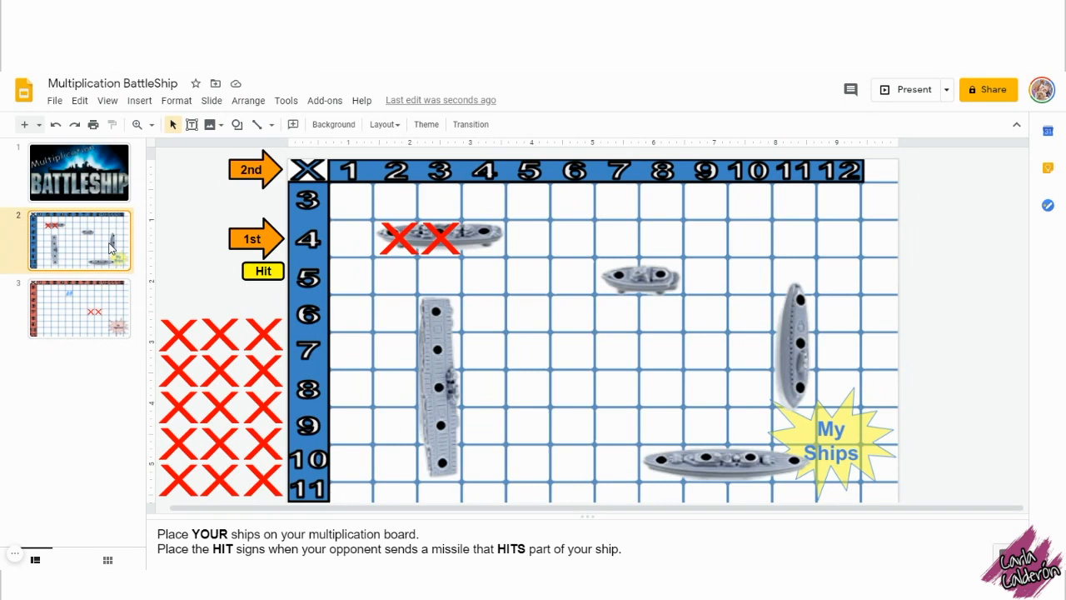
mouse_move(105, 306)
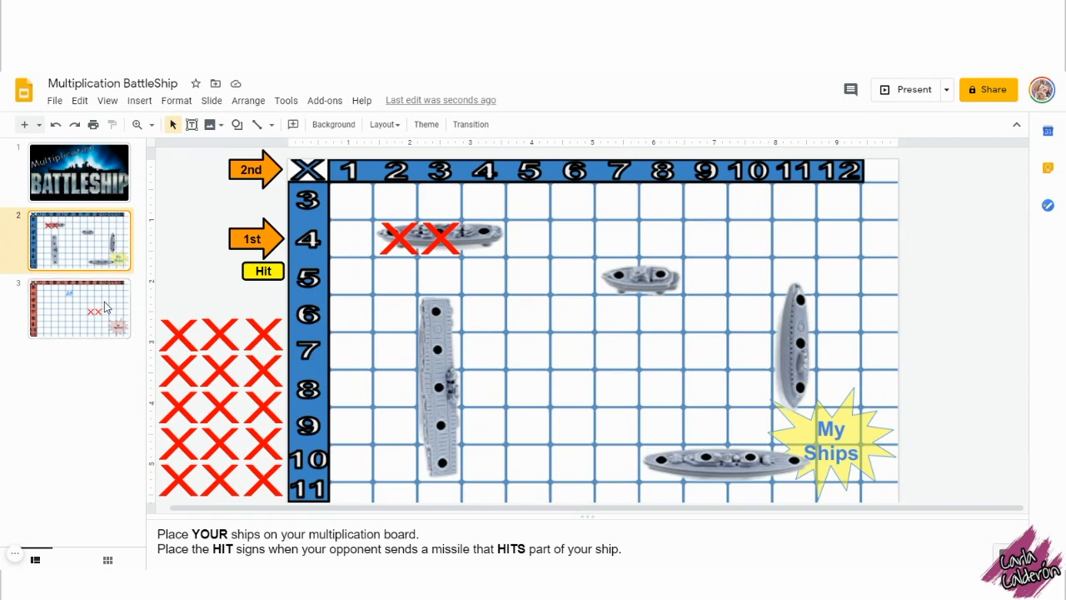
left_click(79, 309)
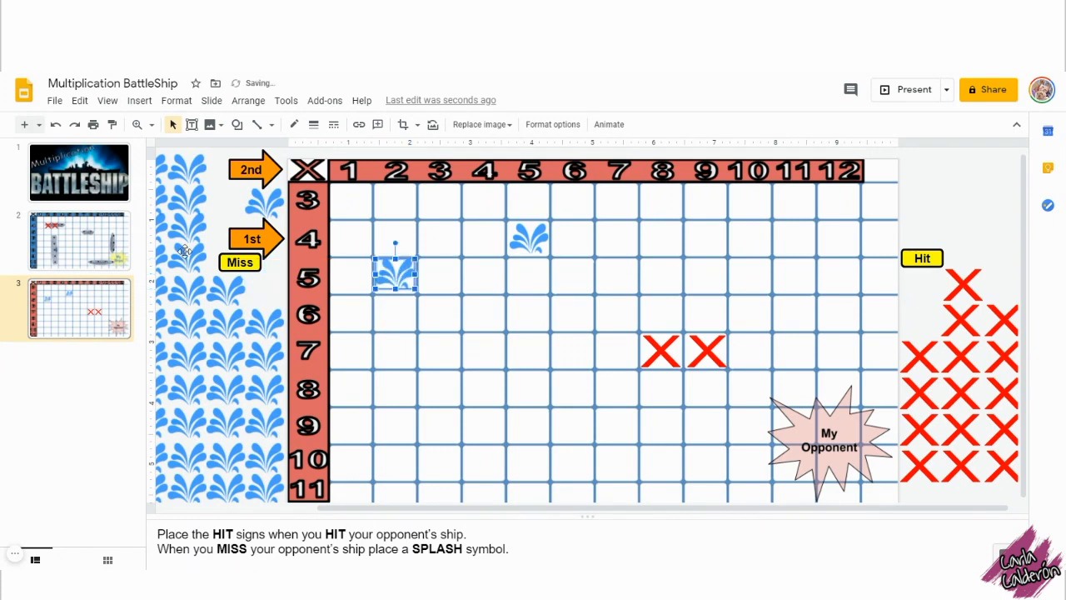
left_click(79, 240)
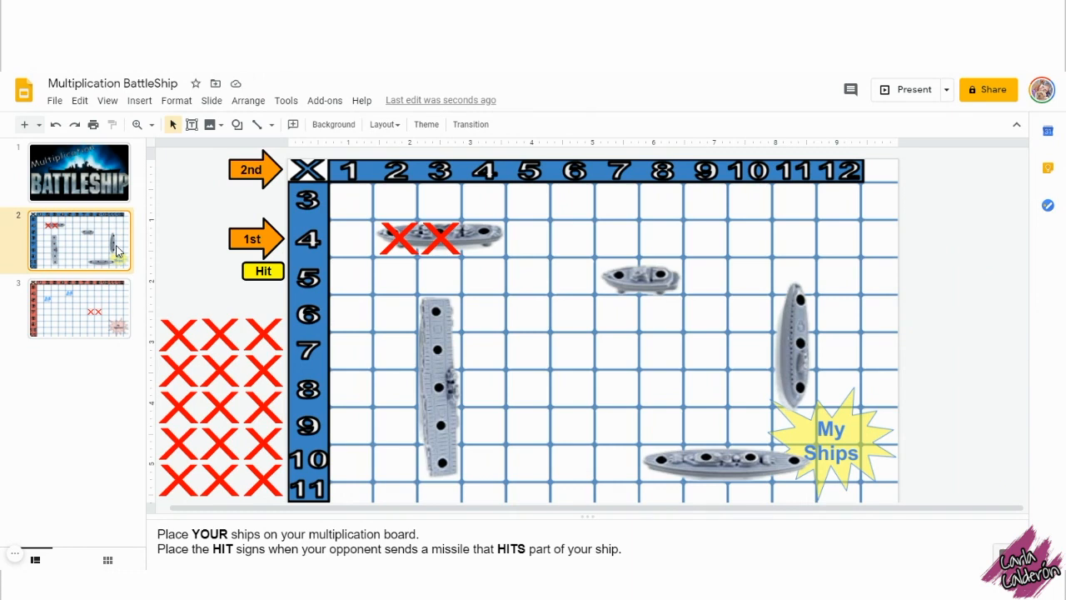
mouse_move(112, 310)
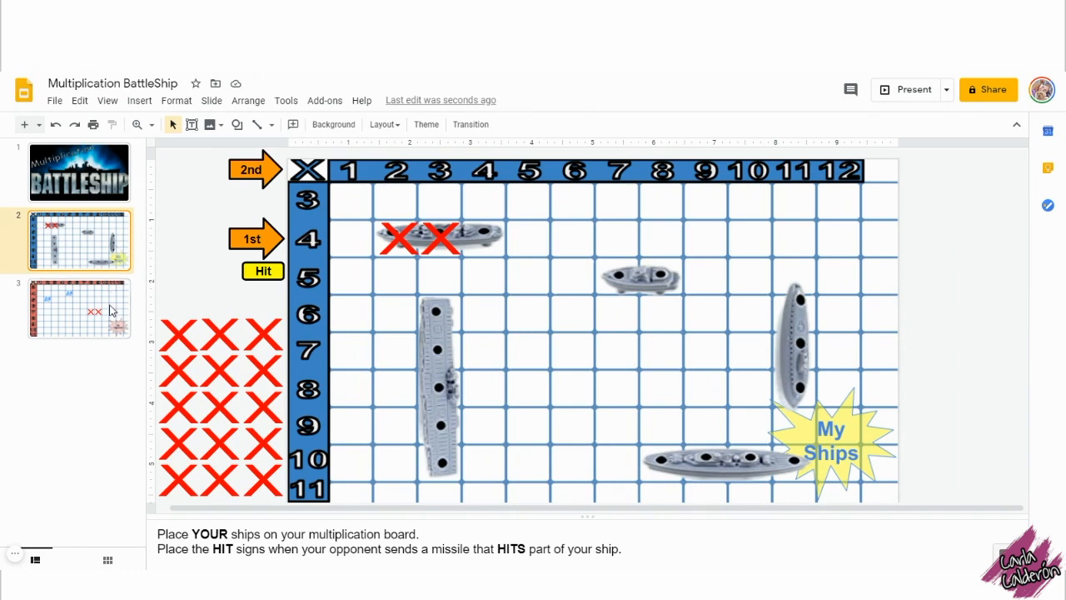
left_click(79, 309)
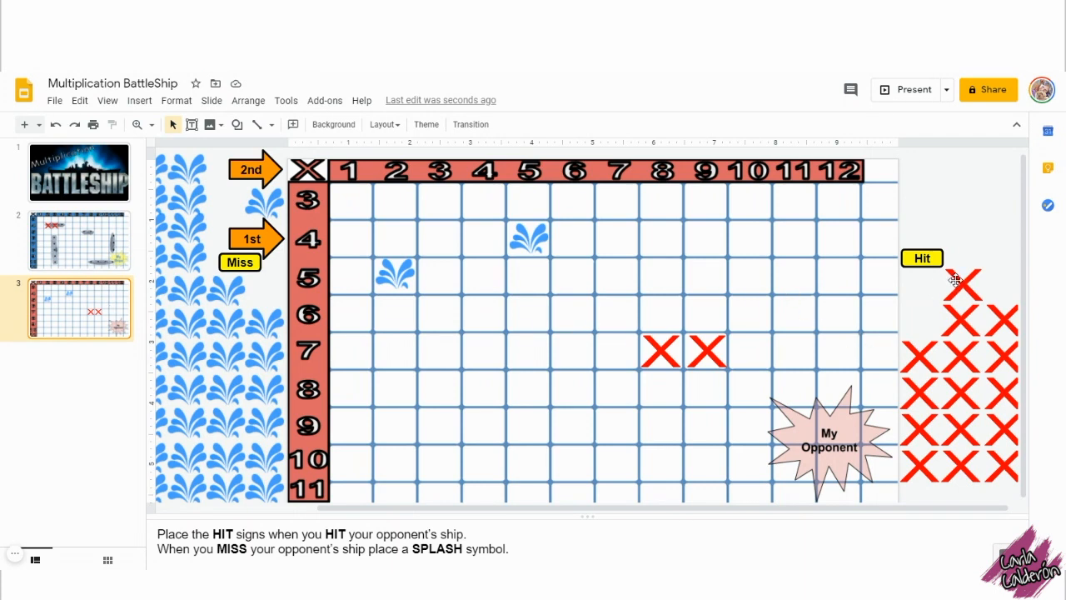
Step: Move the top hit X from the Hit stack to row 7, column 10
left_click(962, 284)
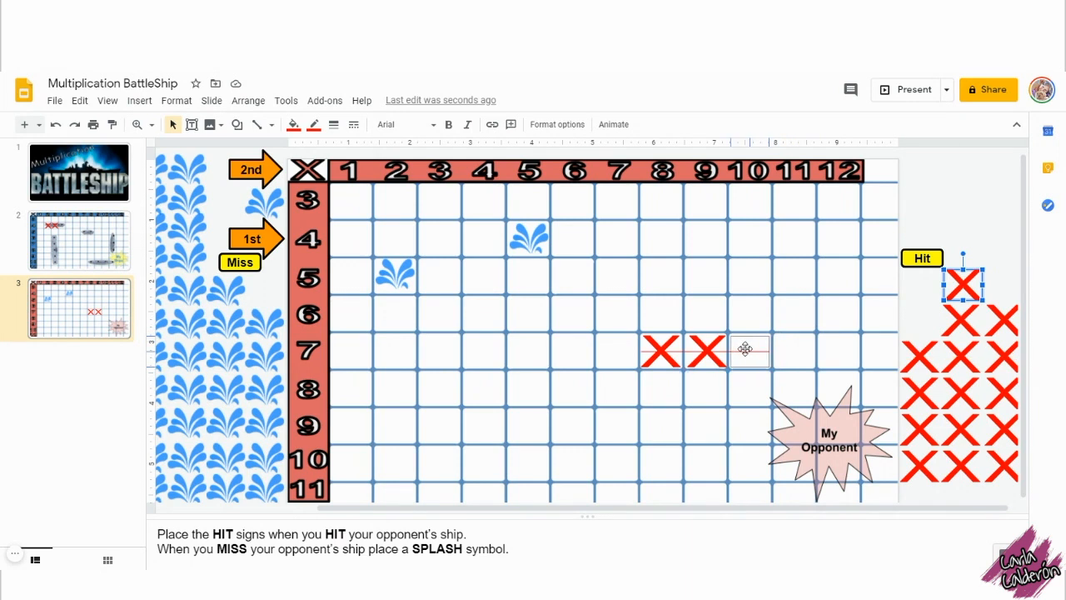
left_click_drag(961, 283, 749, 350)
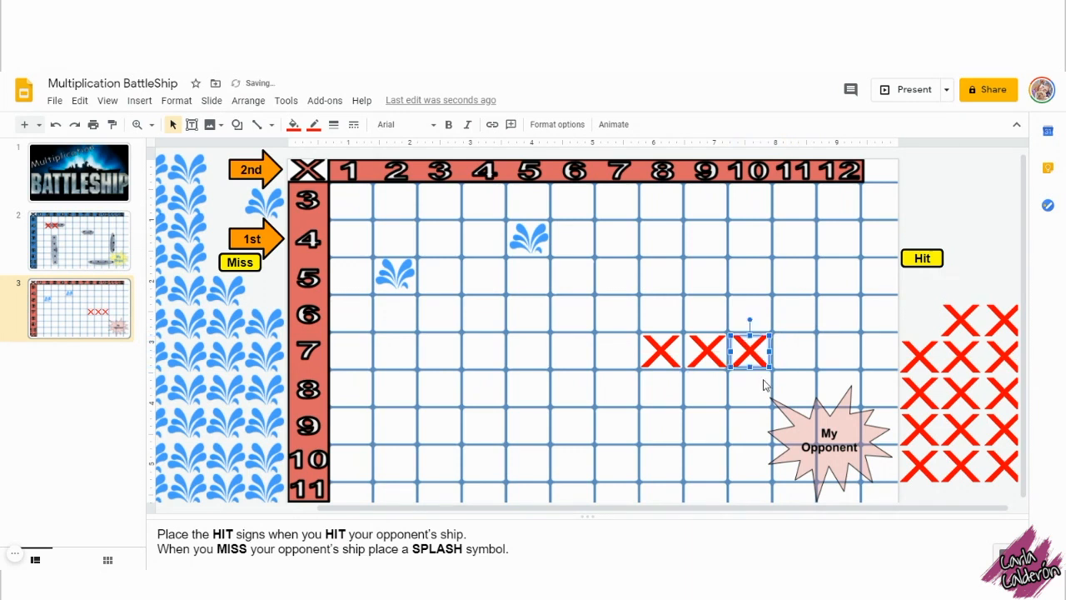